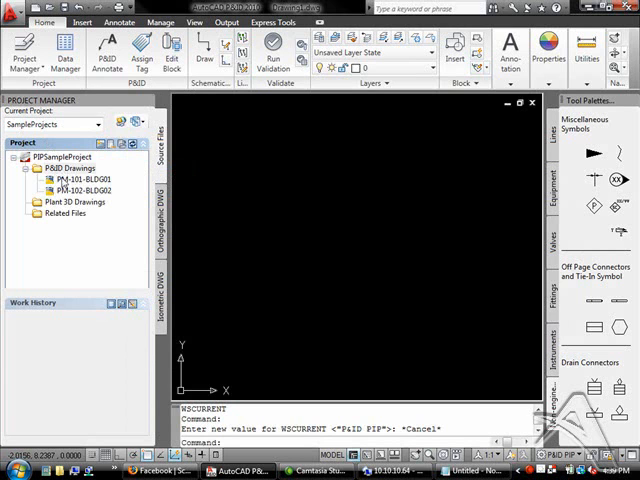
# Select PM-101-BLDG01 under P&ID Drawings to list its work history entries
pyautogui.click(72, 168)
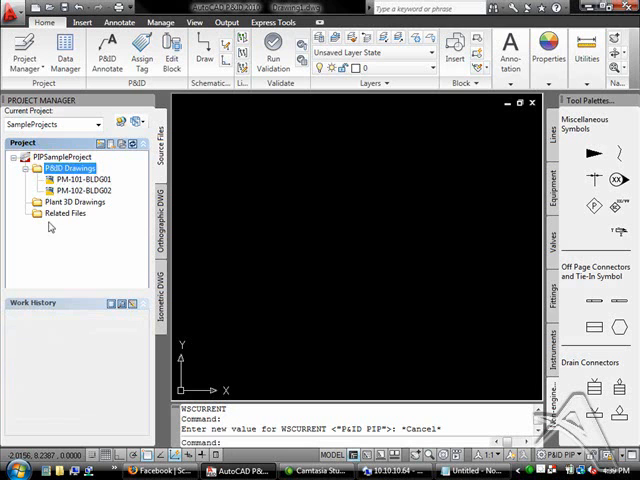
pyautogui.moveTo(57, 248)
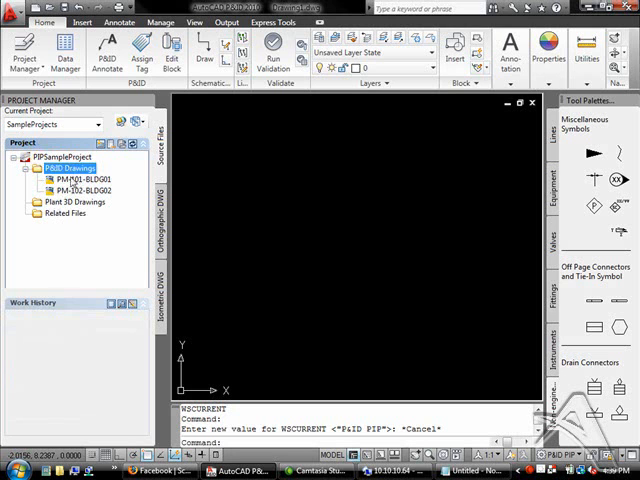
pyautogui.click(73, 180)
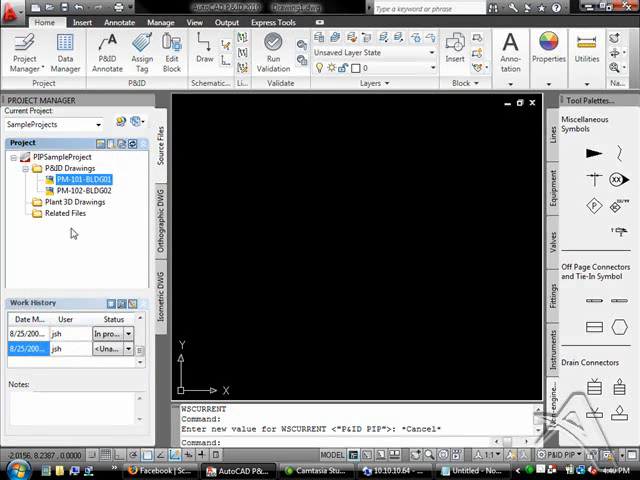
# Read the In progress entry's note 'Add line from TK-100 to V-102' and browse status options
pyautogui.click(79, 191)
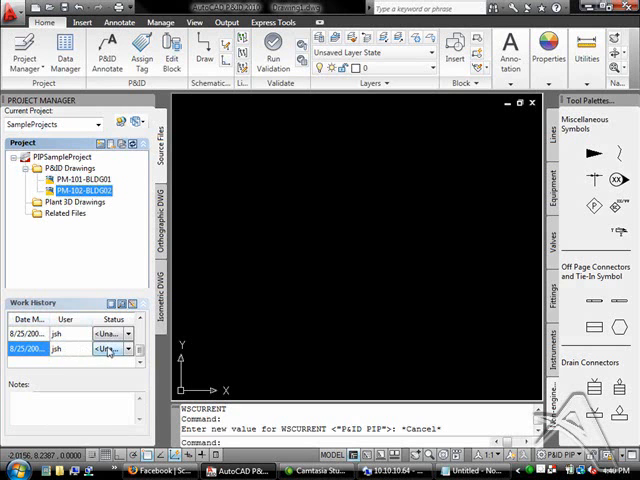
pyautogui.click(83, 178)
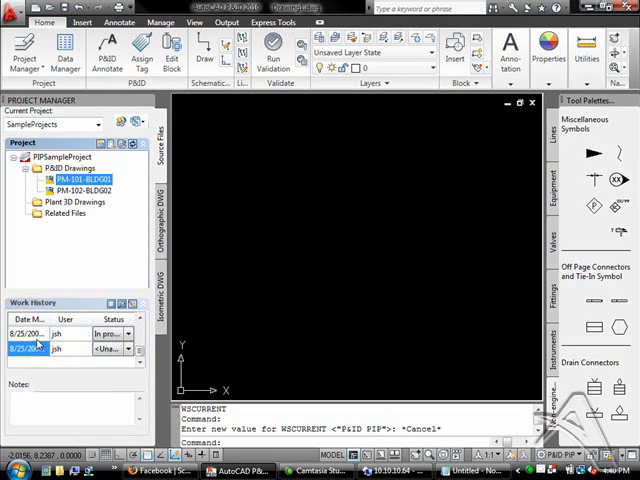
pyautogui.click(30, 333)
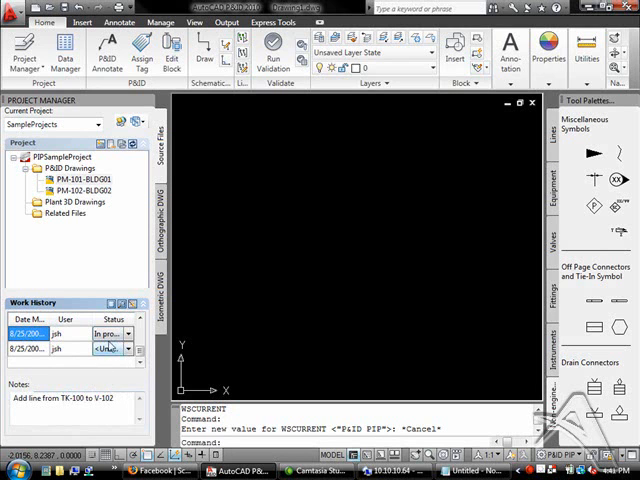
pyautogui.click(125, 334)
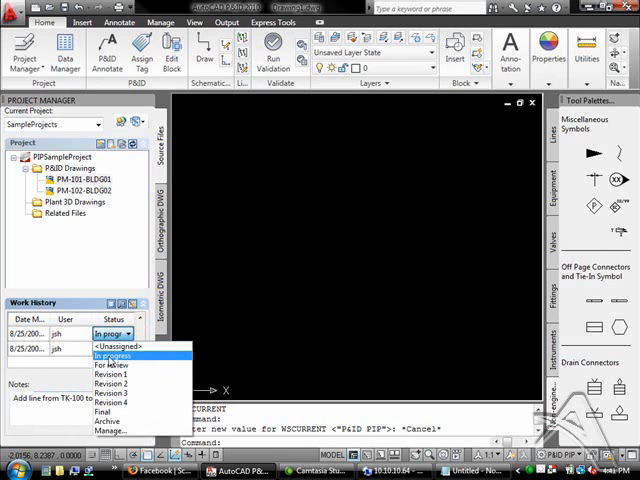
pyautogui.moveTo(110, 364)
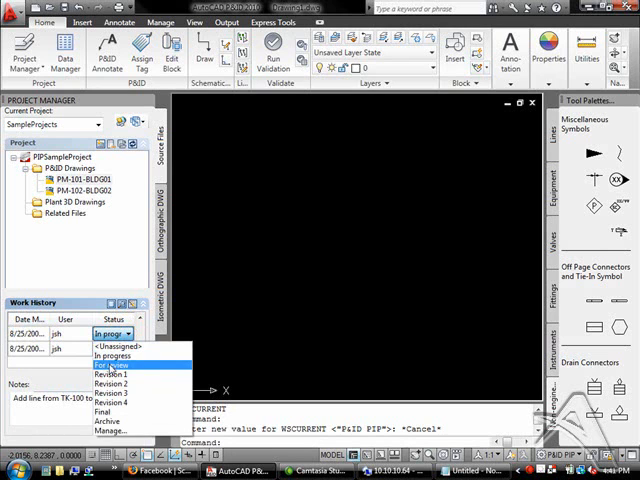
pyautogui.moveTo(113, 374)
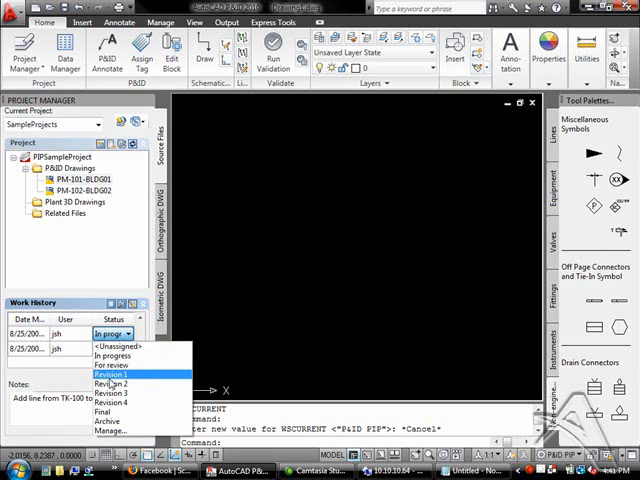
pyautogui.moveTo(115, 402)
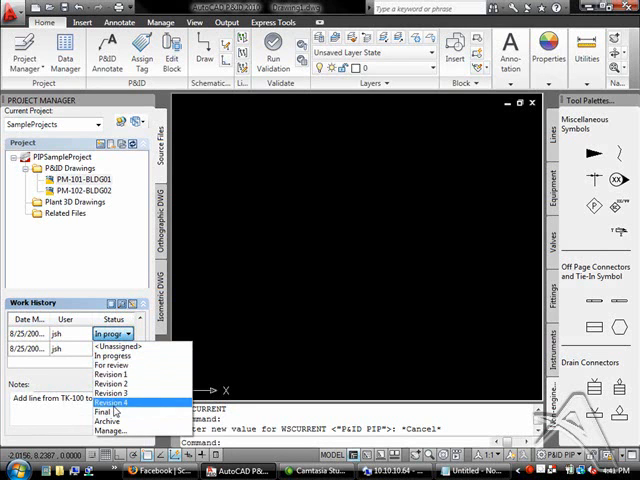
pyautogui.moveTo(118, 432)
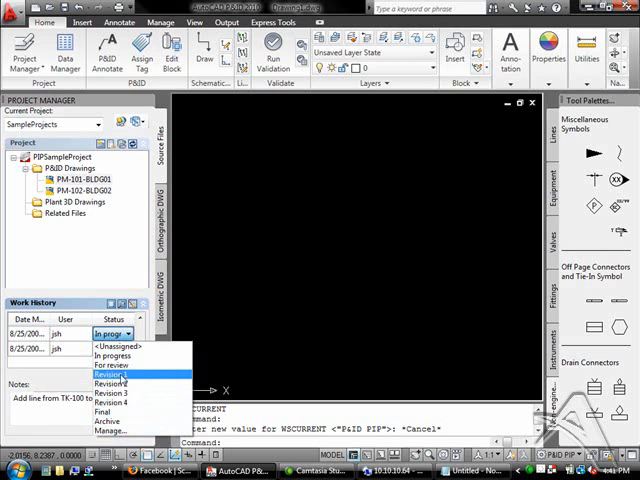
pyautogui.moveTo(125, 402)
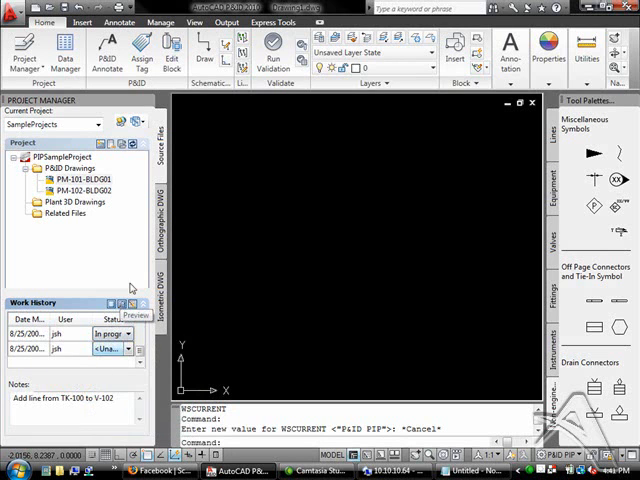
# Show thumbnail previews of PM-102-BLDG02, then PM-101-BLDG01
pyautogui.click(75, 191)
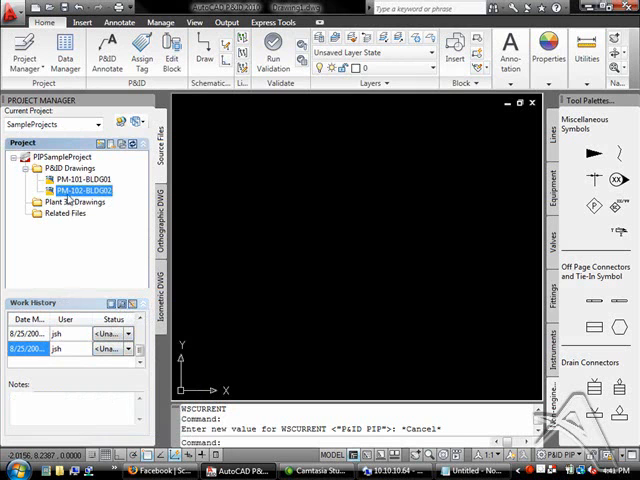
pyautogui.click(82, 179)
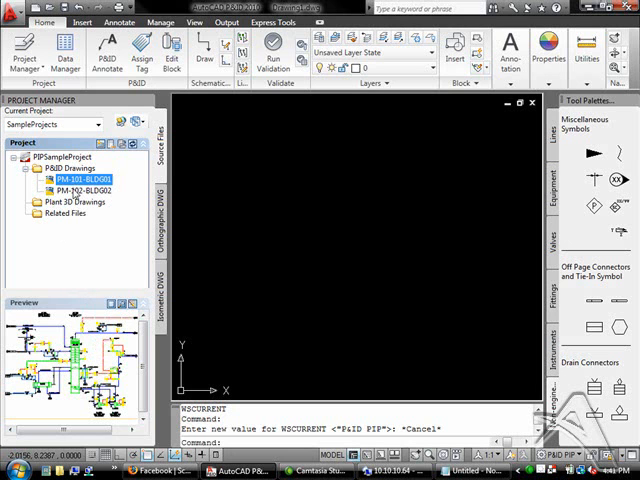
pyautogui.click(78, 189)
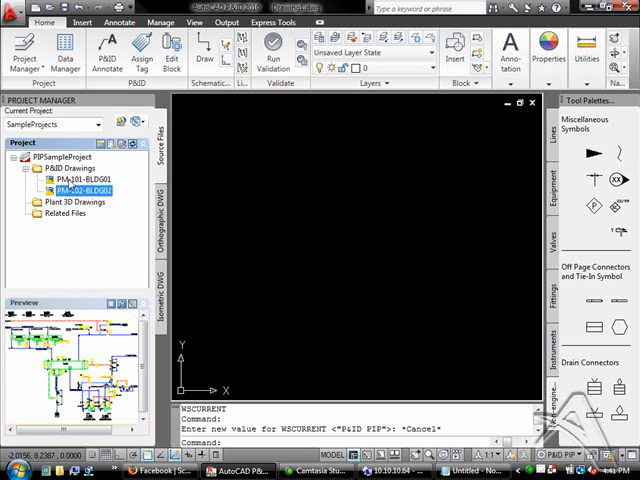
pyautogui.click(78, 178)
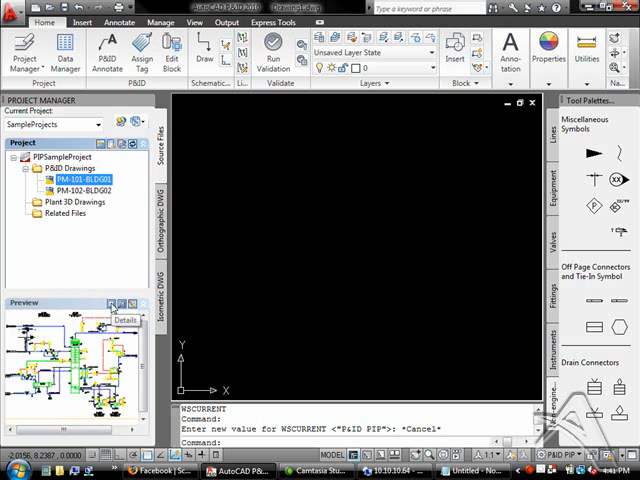
# Show PM-101's details: PIP-01-101.dwg, 675.25KB, last edited by jsh
pyautogui.click(124, 319)
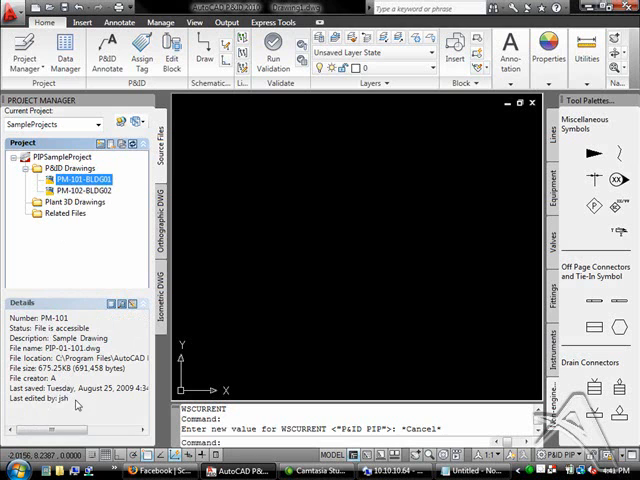
pyautogui.moveTo(55, 241)
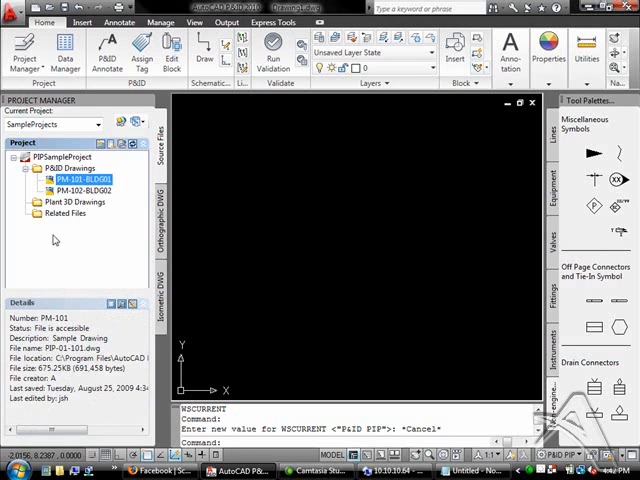
pyautogui.moveTo(163, 340)
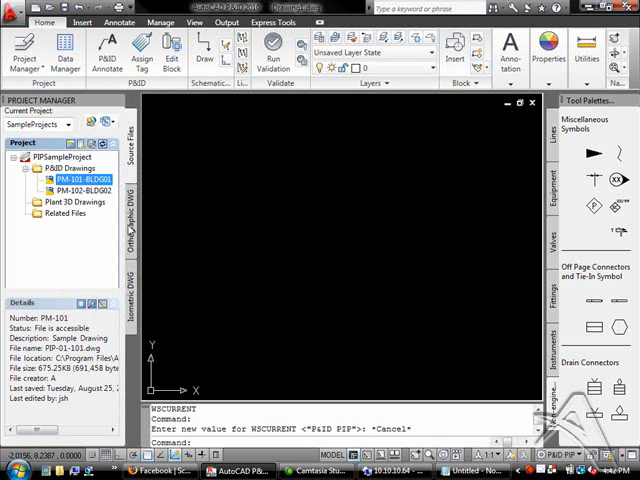
pyautogui.moveTo(340, 86)
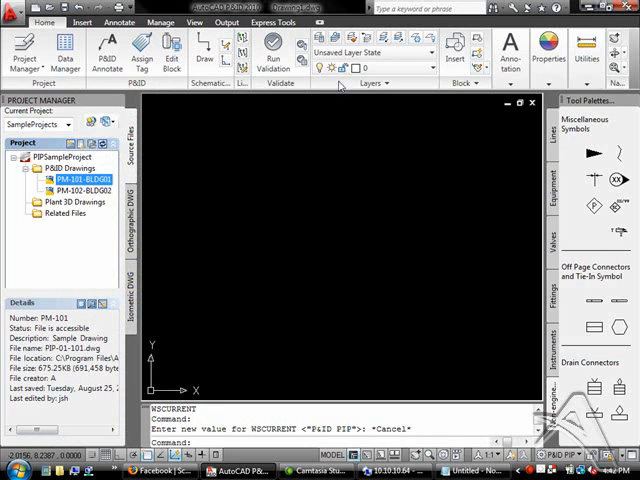
pyautogui.moveTo(272, 202)
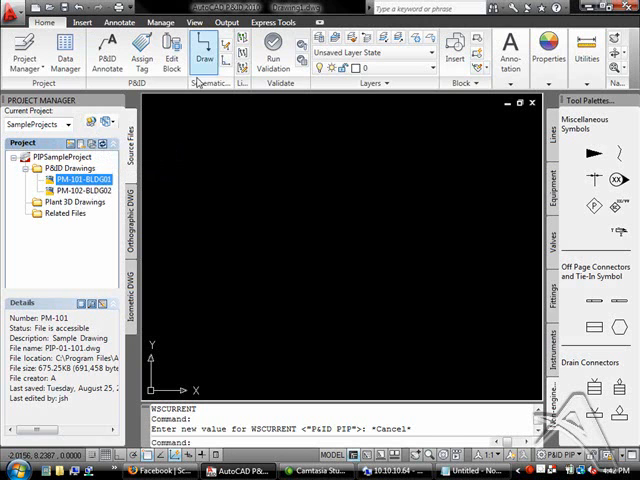
# Open PIP-01-101.dwg from the PM-101-BLDG01 entry in the Project Manager tree
pyautogui.doubleClick(72, 178)
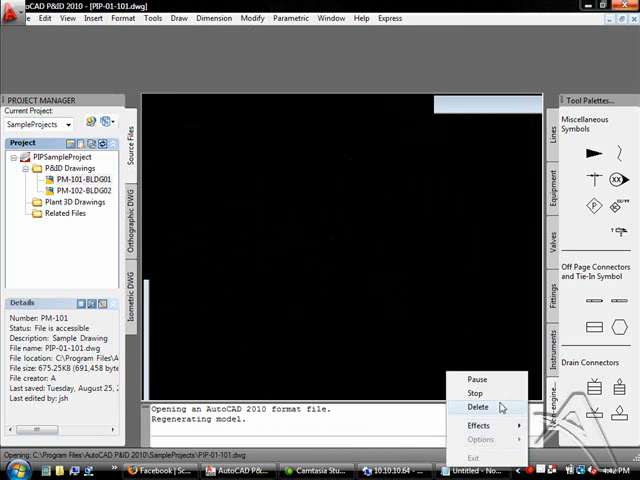
pyautogui.moveTo(490, 383)
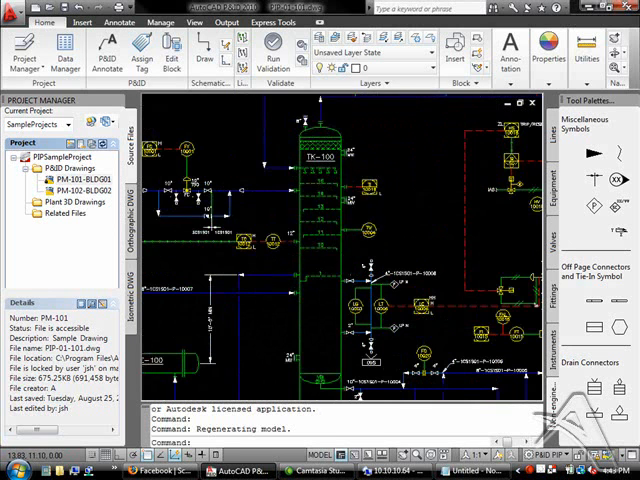
pyautogui.moveTo(258, 163)
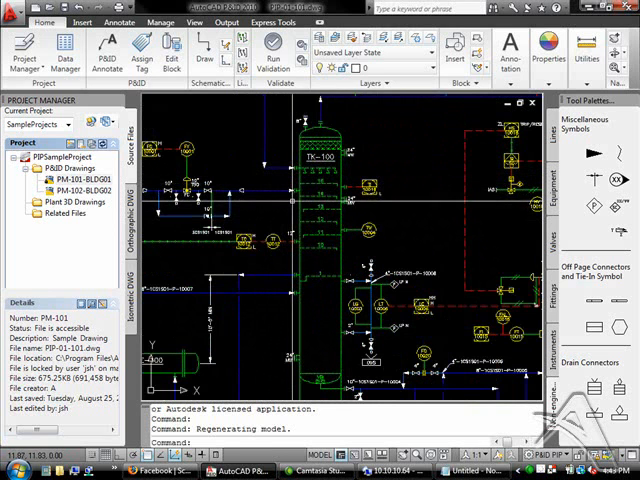
pyautogui.moveTo(288, 205)
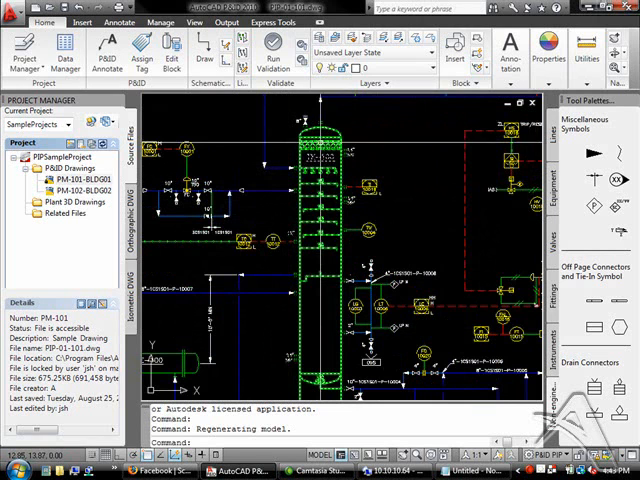
pyautogui.moveTo(315, 148)
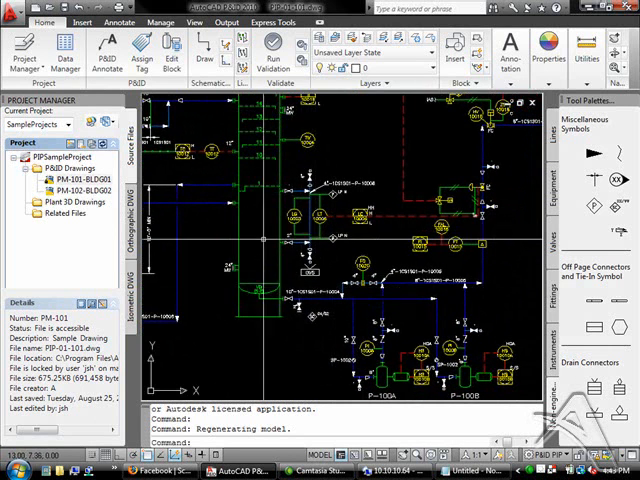
pyautogui.moveTo(293, 253)
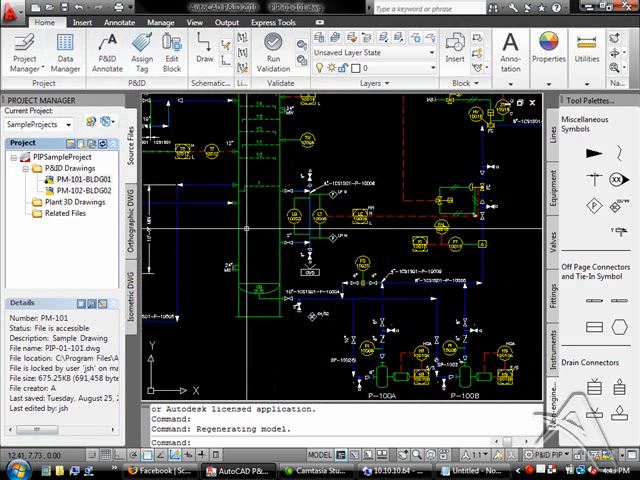
# Start the Primary Line Segment tool from the Lines palette
pyautogui.click(557, 135)
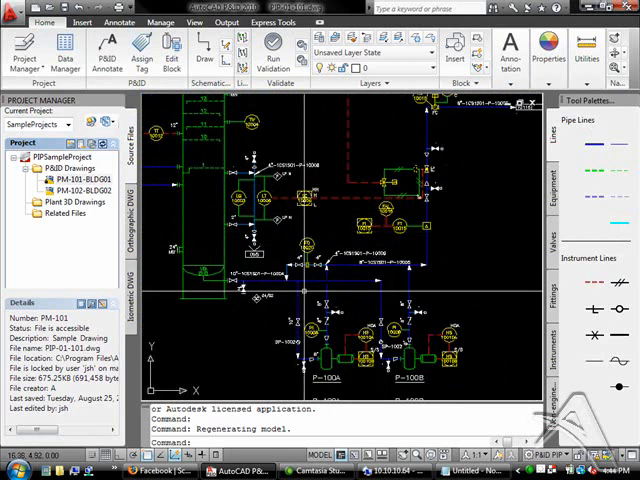
pyautogui.moveTo(280, 200)
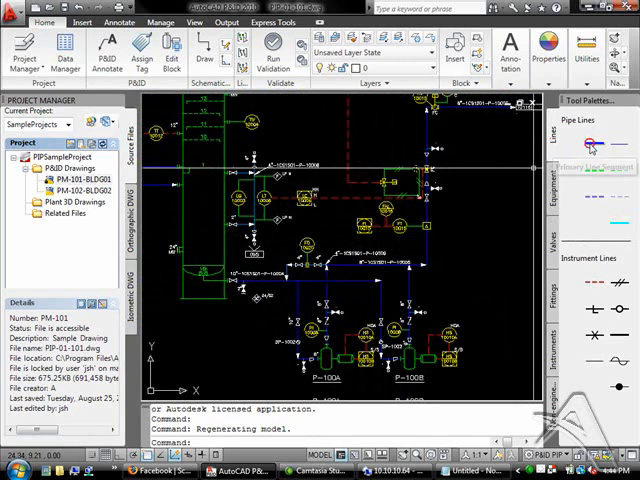
pyautogui.click(588, 146)
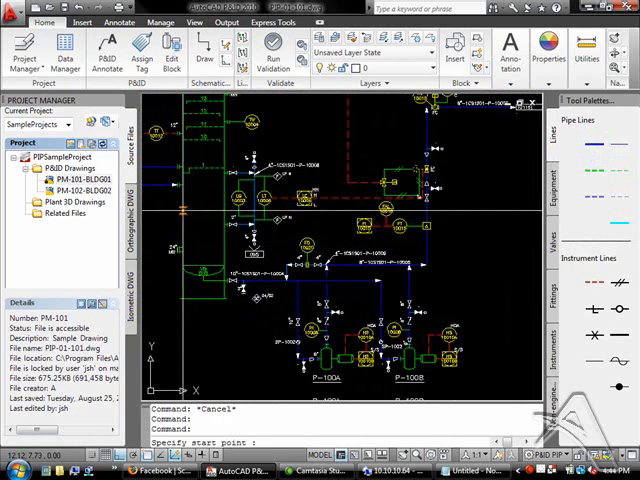
pyautogui.moveTo(182, 211)
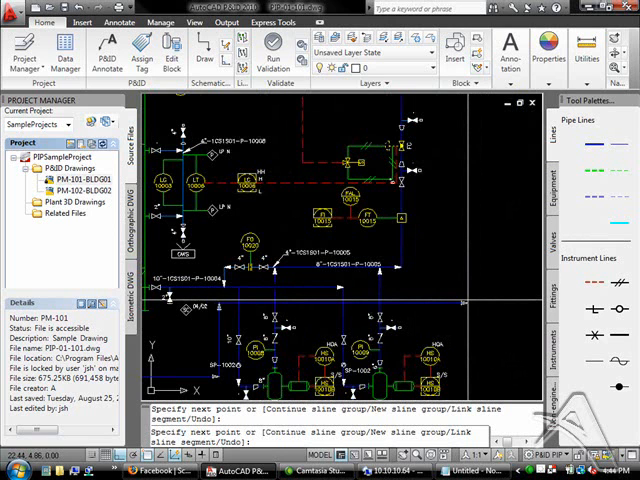
pyautogui.moveTo(465, 300)
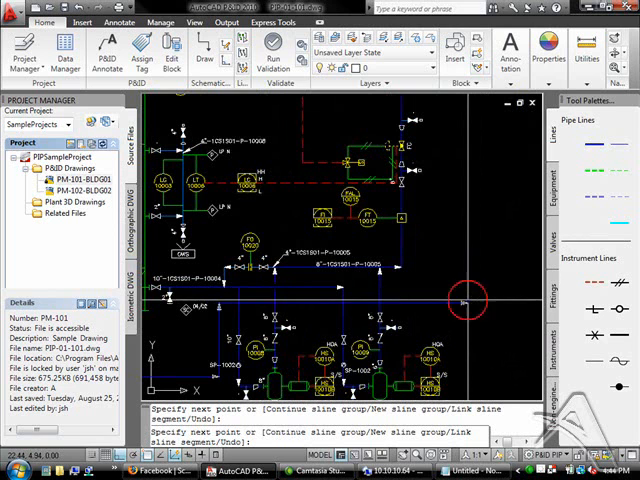
# Draw the bent primary pipe line from tower to pumps, using the New sline group option
pyautogui.rightClick(465, 300)
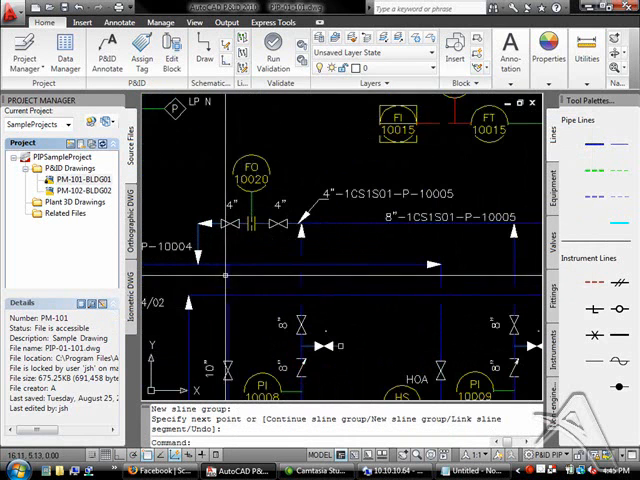
pyautogui.moveTo(484, 297)
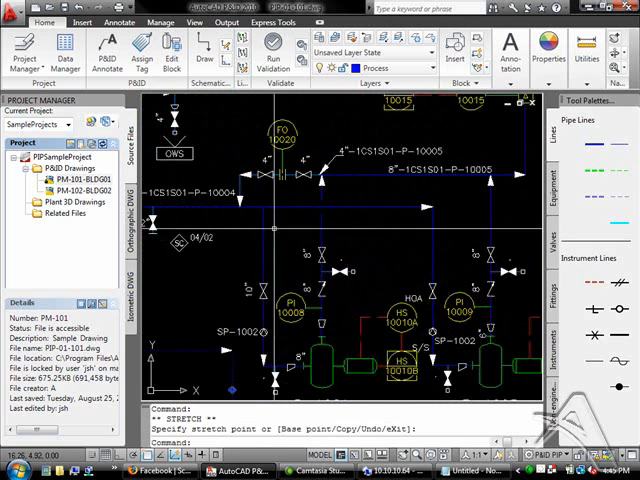
pyautogui.moveTo(490, 233)
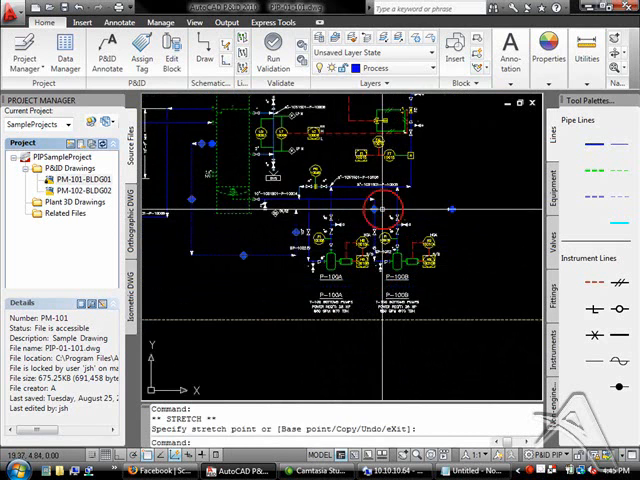
pyautogui.press('Escape')
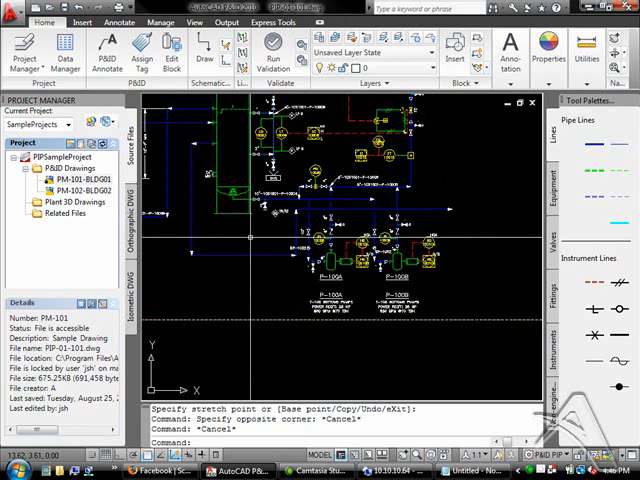
pyautogui.moveTo(247, 237)
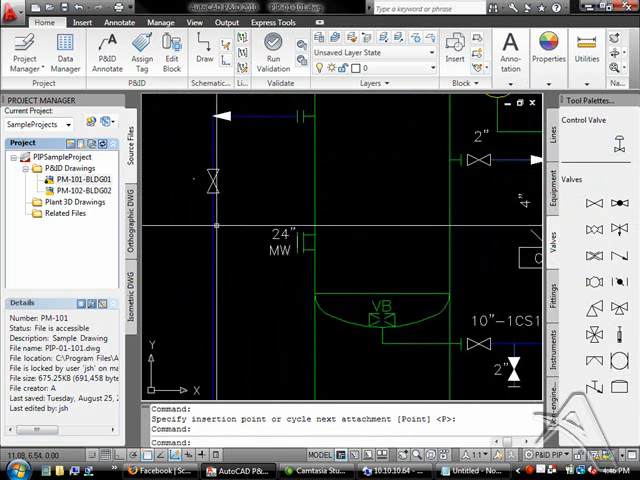
# Insert valves from the Valves palette along the new line below the tank
pyautogui.press('Escape')
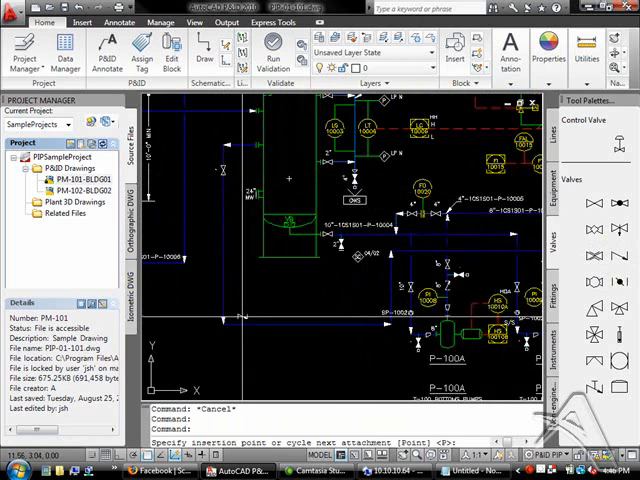
pyautogui.moveTo(222, 243)
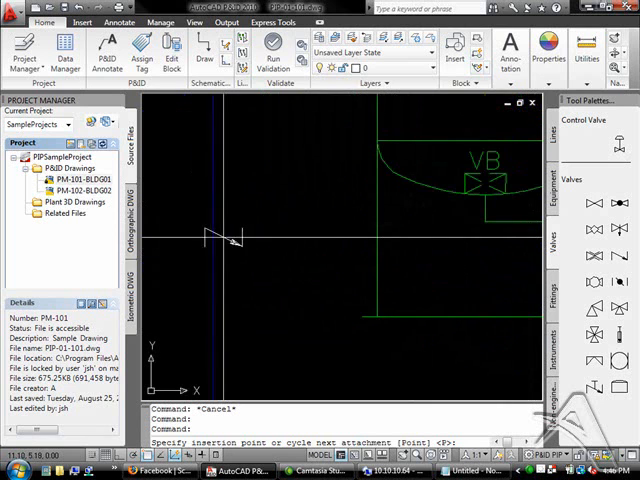
pyautogui.moveTo(215, 245)
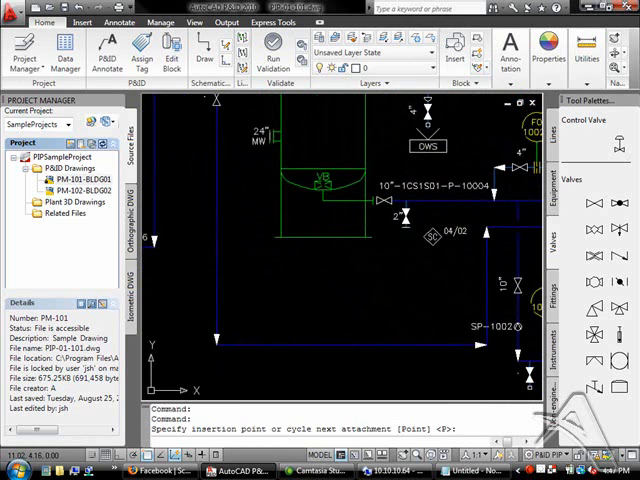
pyautogui.press('Escape')
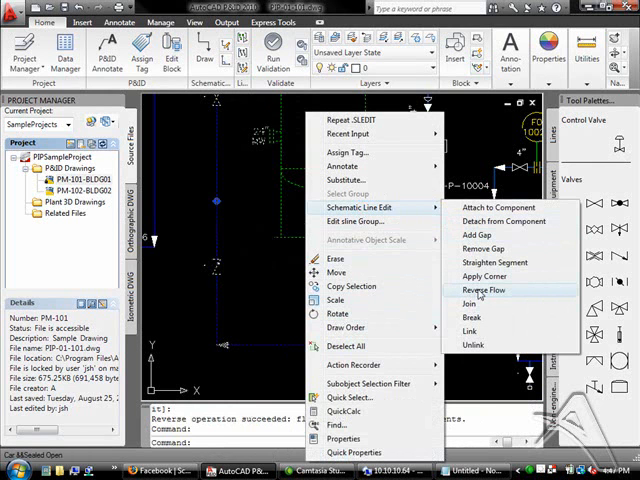
# Reverse the new line's flow direction and start Assign Tag for its segments
pyautogui.click(480, 290)
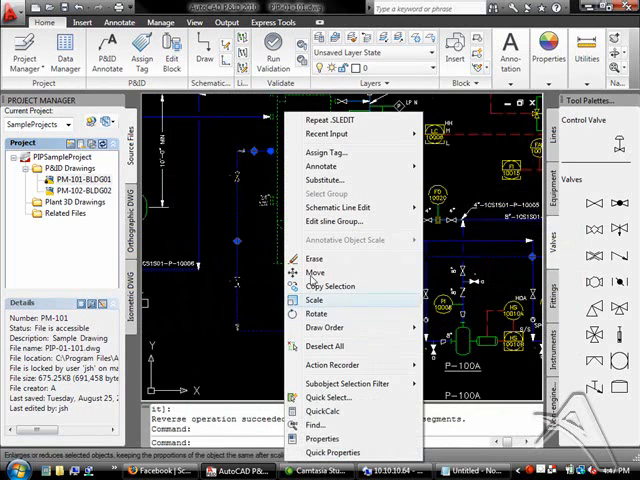
pyautogui.click(325, 152)
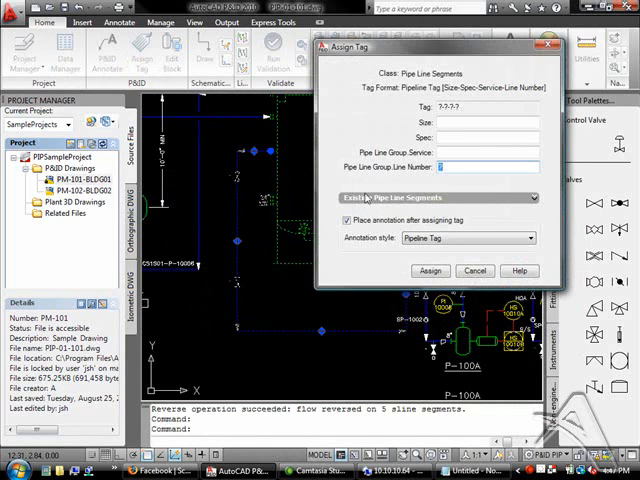
# Assign Size 4", Spec SS150, Service CWS, Line Number 22448 and place the tag annotation
pyautogui.click(535, 122)
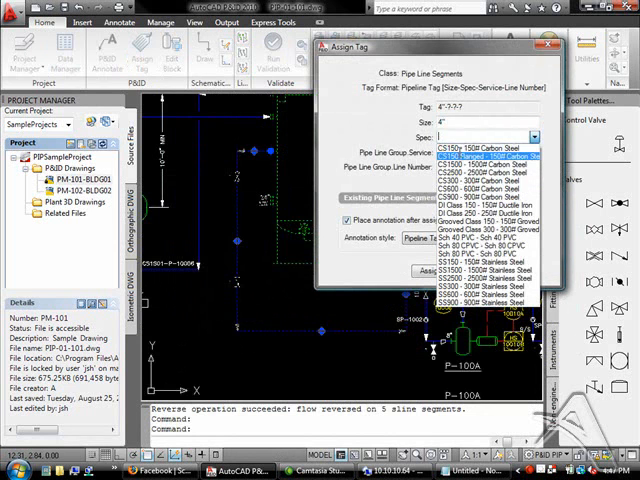
pyautogui.click(485, 263)
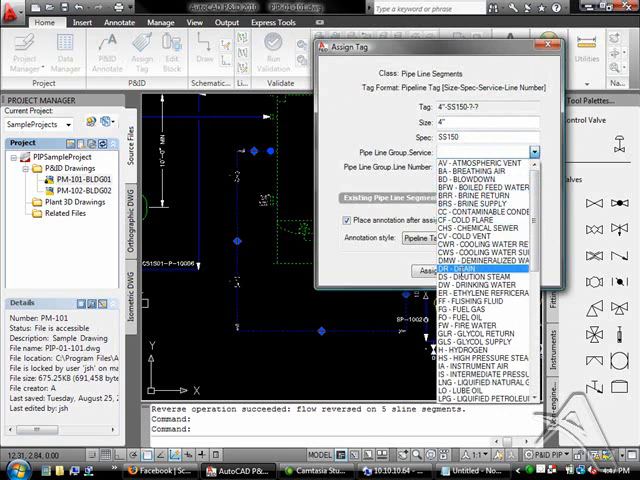
pyautogui.click(470, 242)
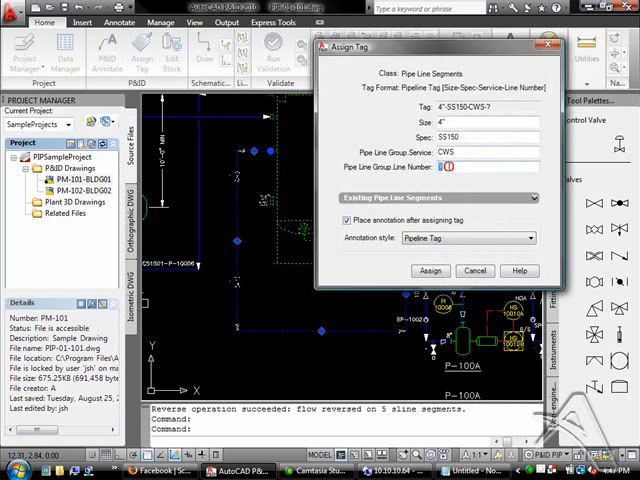
pyautogui.write('22448')
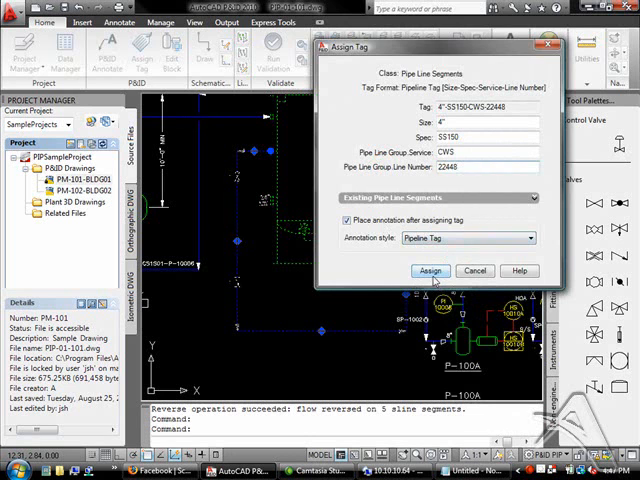
pyautogui.click(430, 271)
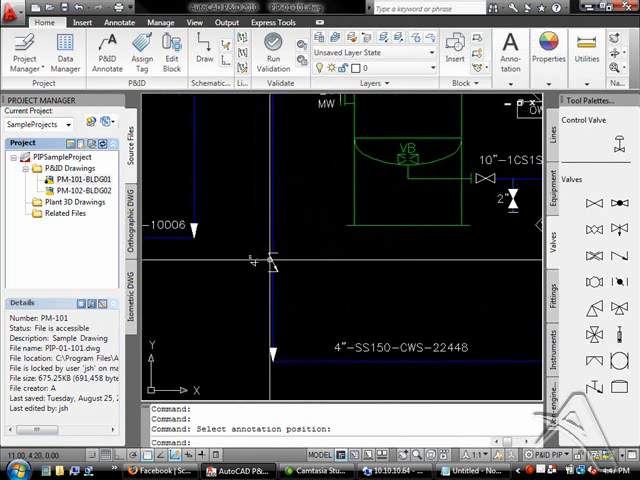
pyautogui.moveTo(270, 262)
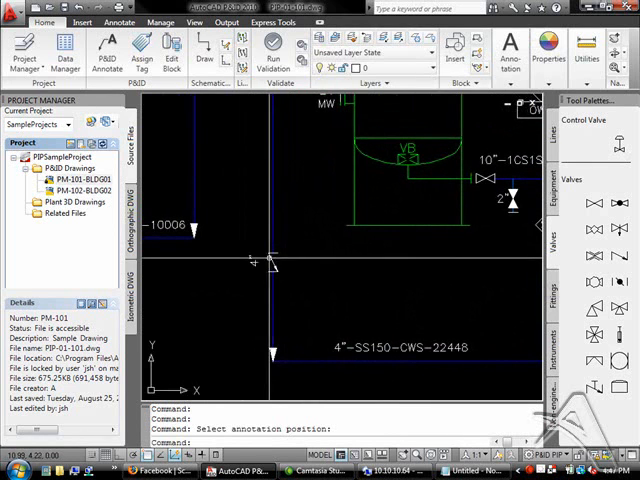
pyautogui.press('Escape')
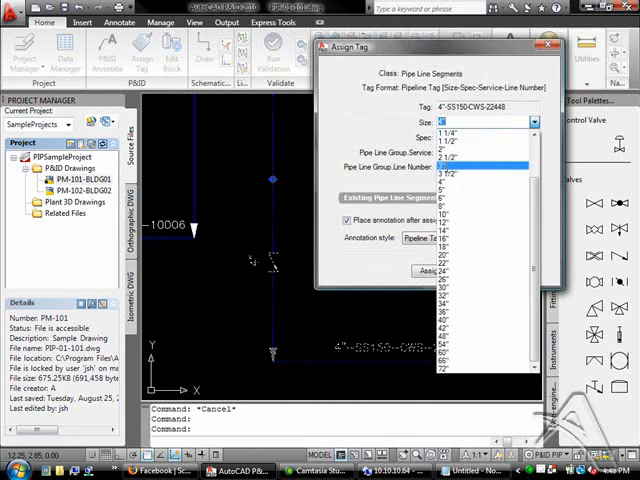
# Set the line size to 3" and assign the tag 3"-SS150-CWS-22448
pyautogui.click(445, 173)
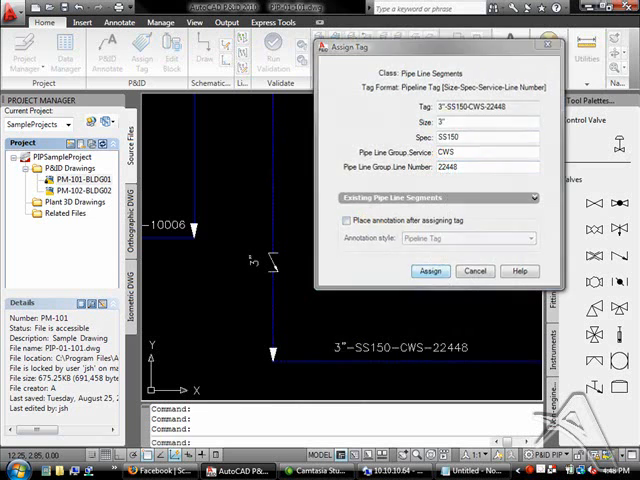
pyautogui.click(429, 271)
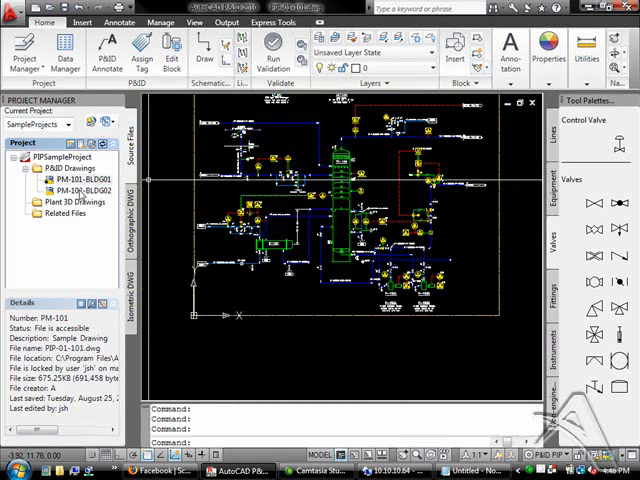
# Select drawing PM-102-BLDG02 in the Project Manager to show its file details
pyautogui.click(78, 189)
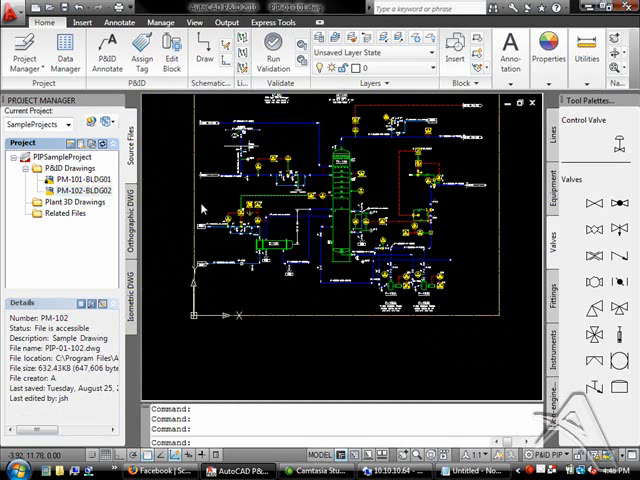